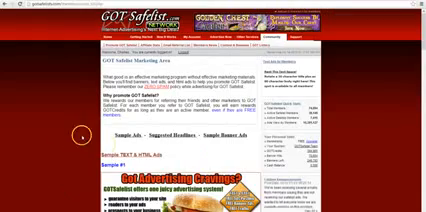
pyautogui.scroll(-3)
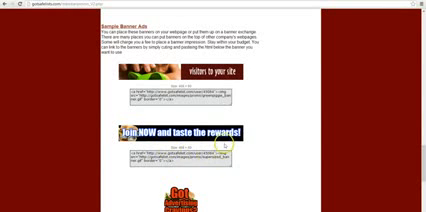
pyautogui.scroll(-3)
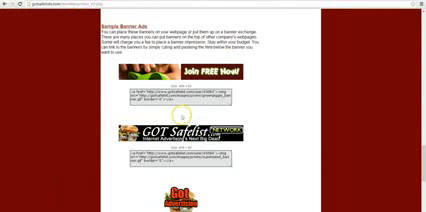
pyautogui.scroll(-3)
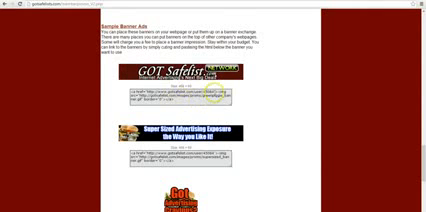
pyautogui.scroll(-3)
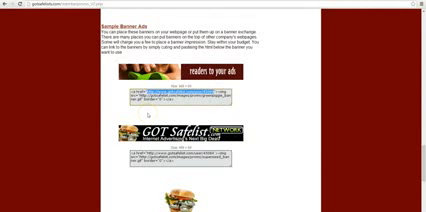